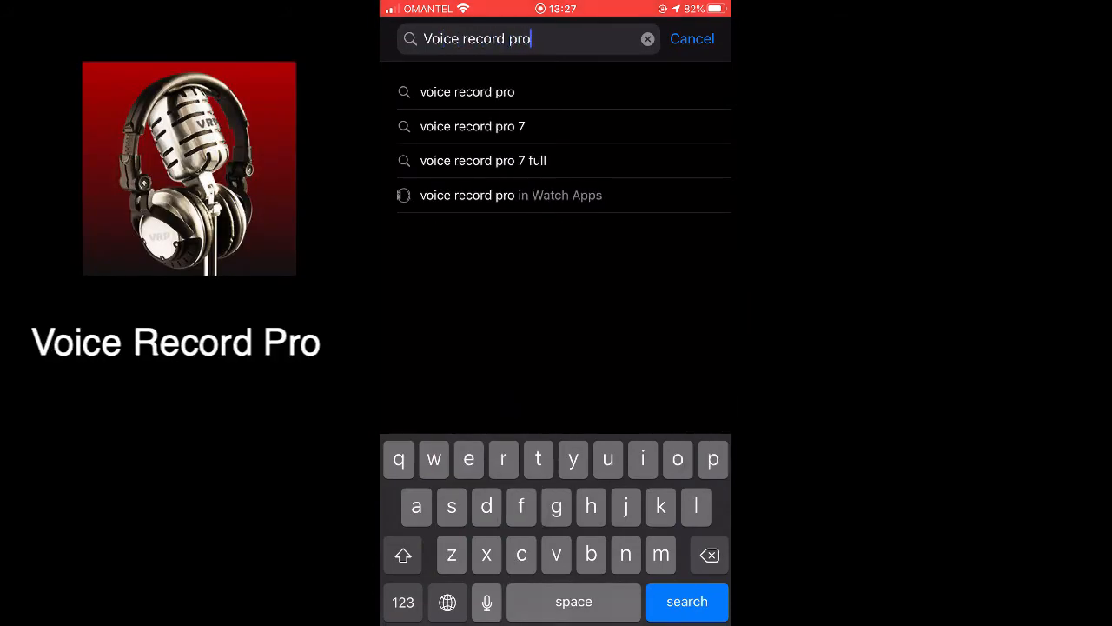
- Find Voice Record Pro in the App Store, download it and return to the home screen
left_click(687, 601)
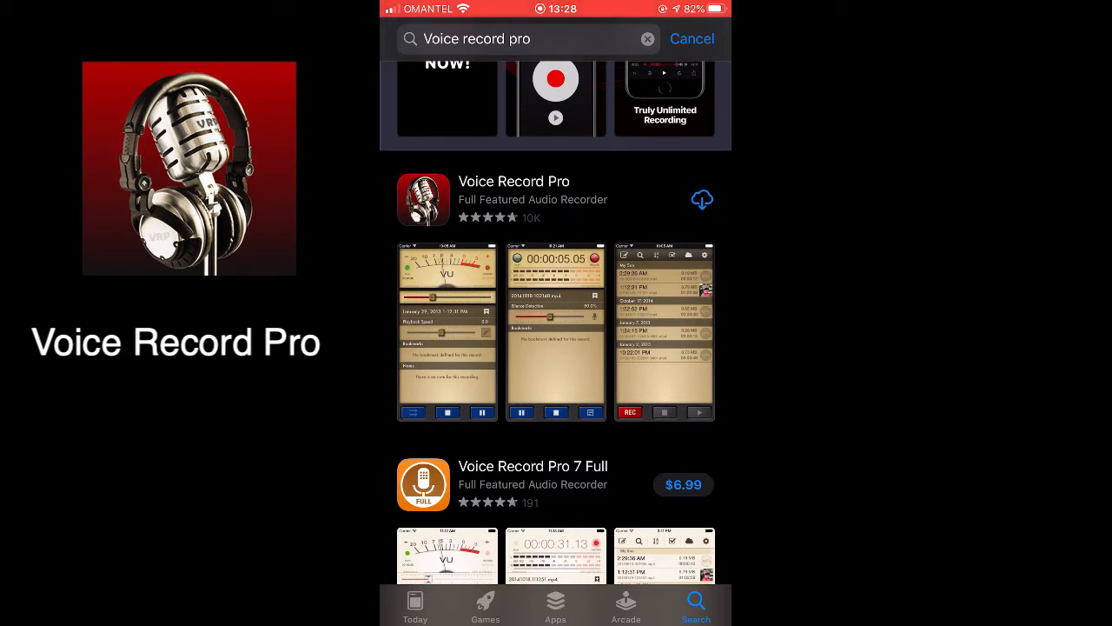
left_click(702, 198)
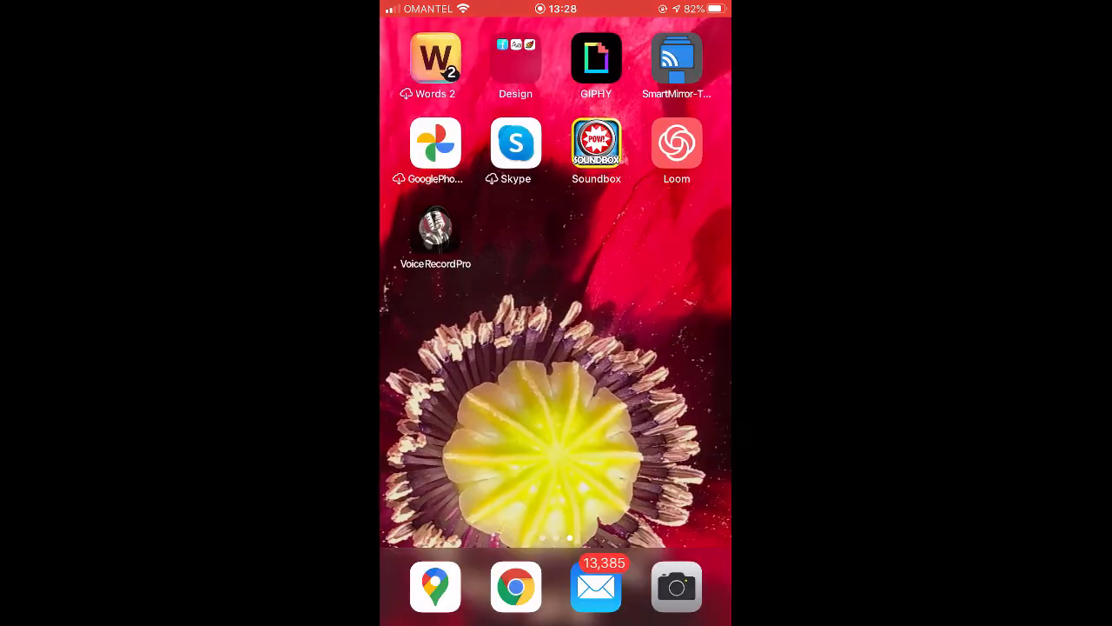
left_click(434, 233)
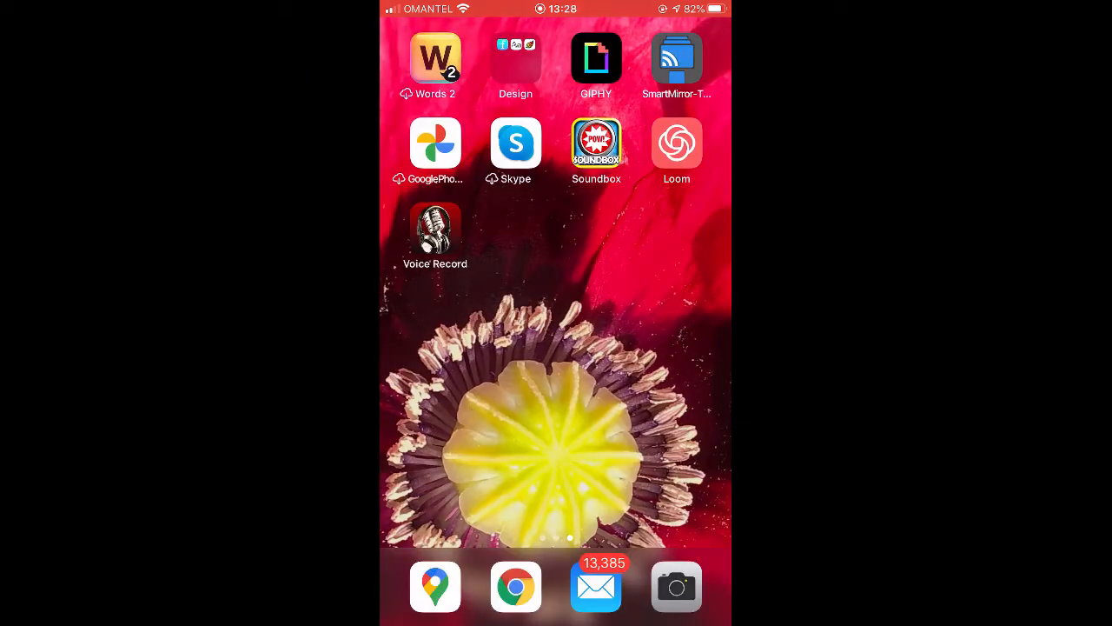
left_click(435, 230)
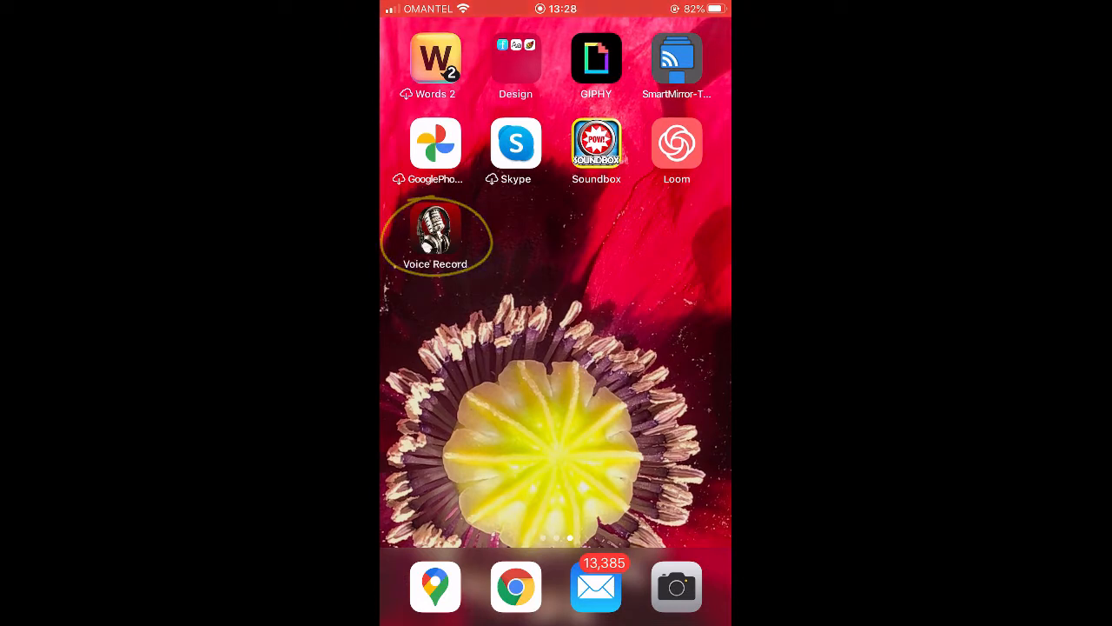
- Launch the installed Voice Record app and grant it microphone access
left_click(434, 229)
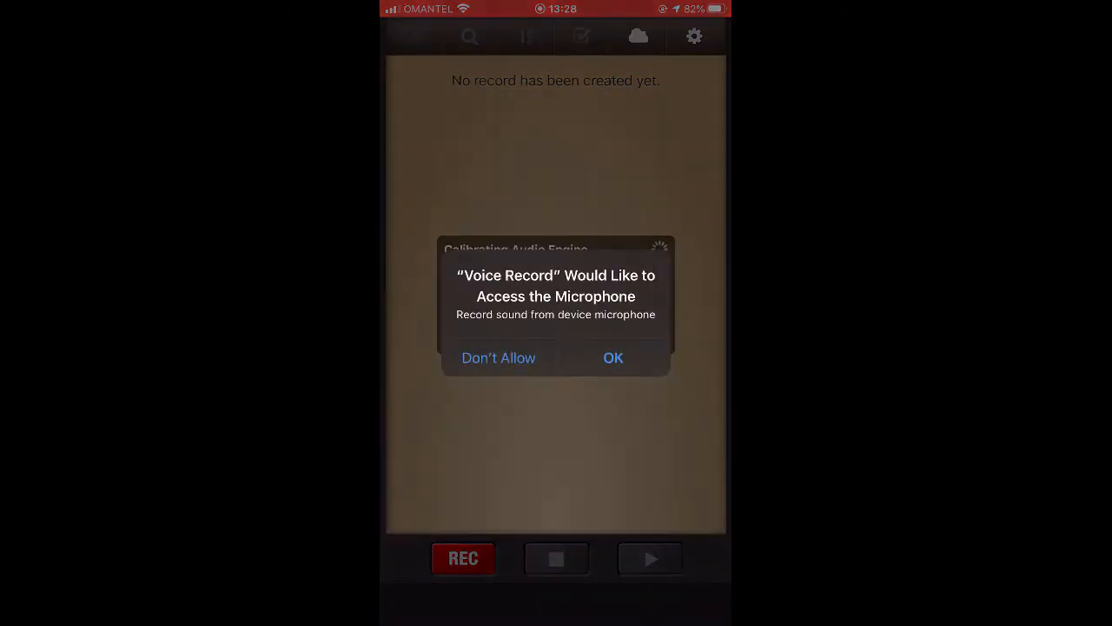
left_click(612, 358)
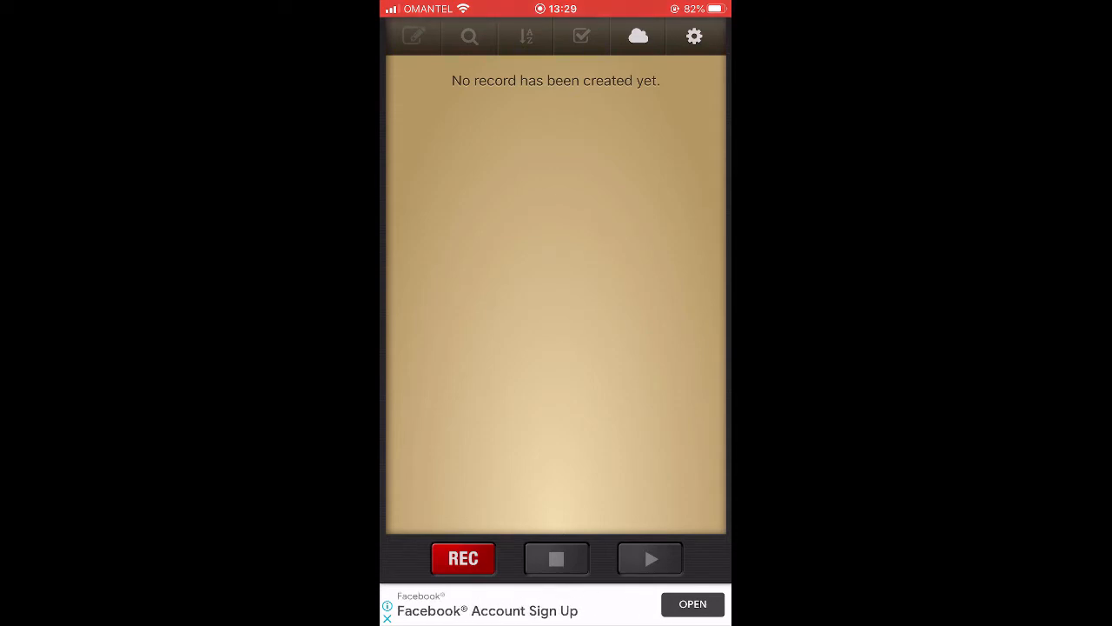
left_click(636, 36)
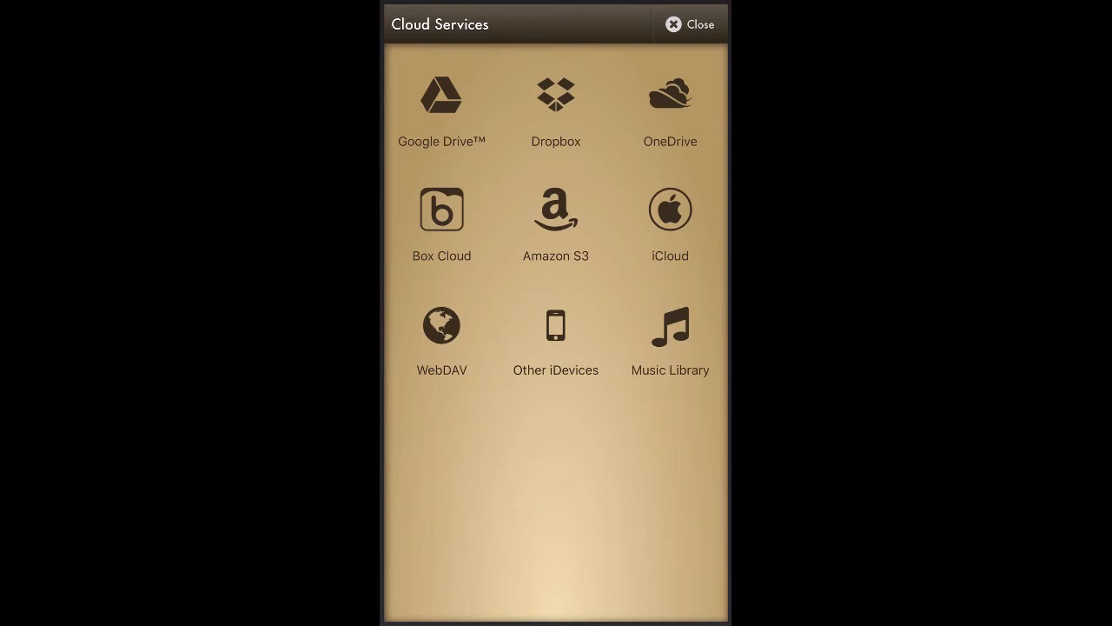
left_click(442, 94)
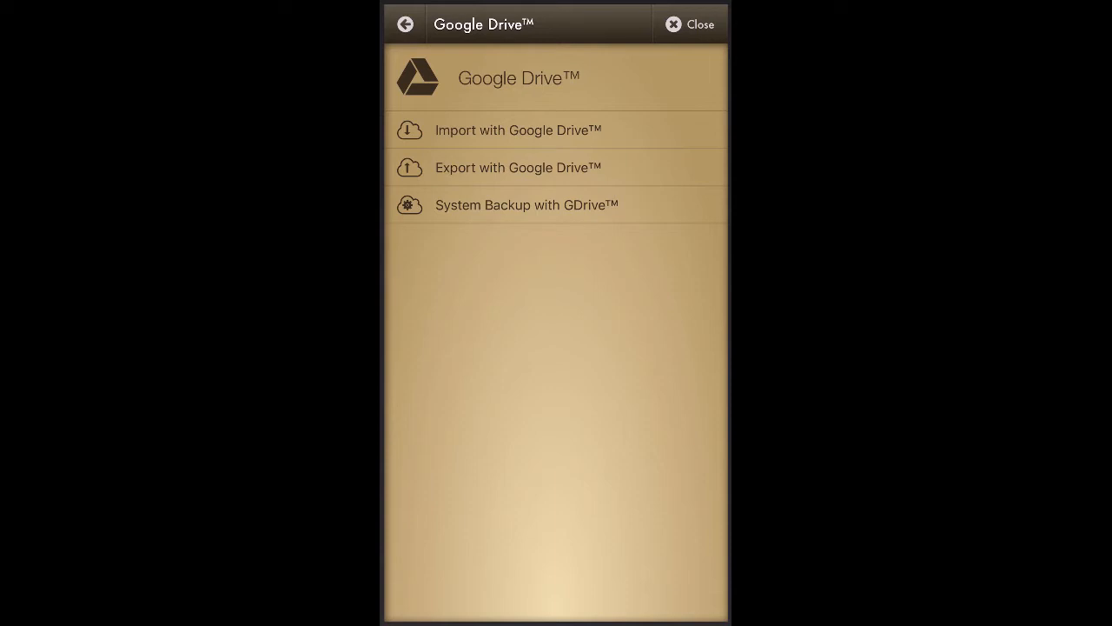
left_click(518, 167)
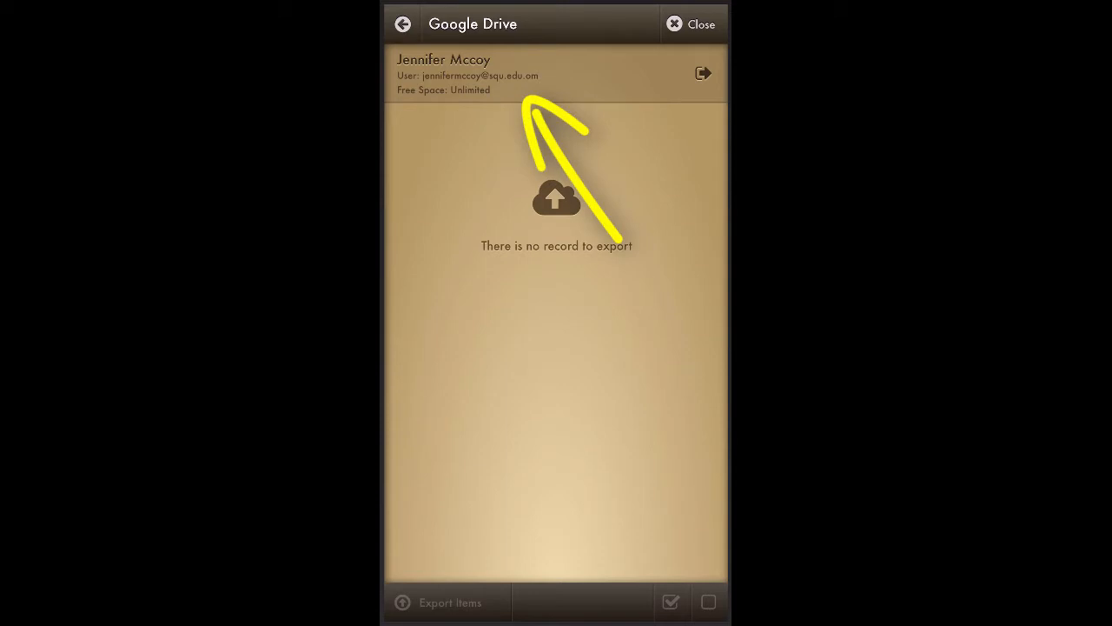
left_click(403, 25)
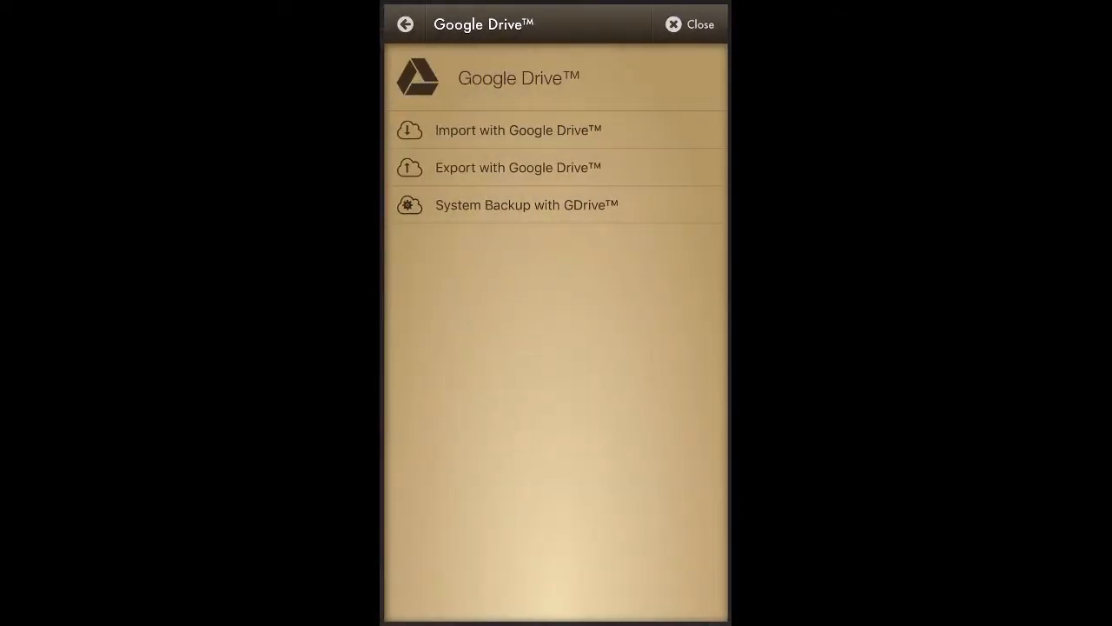
left_click(688, 24)
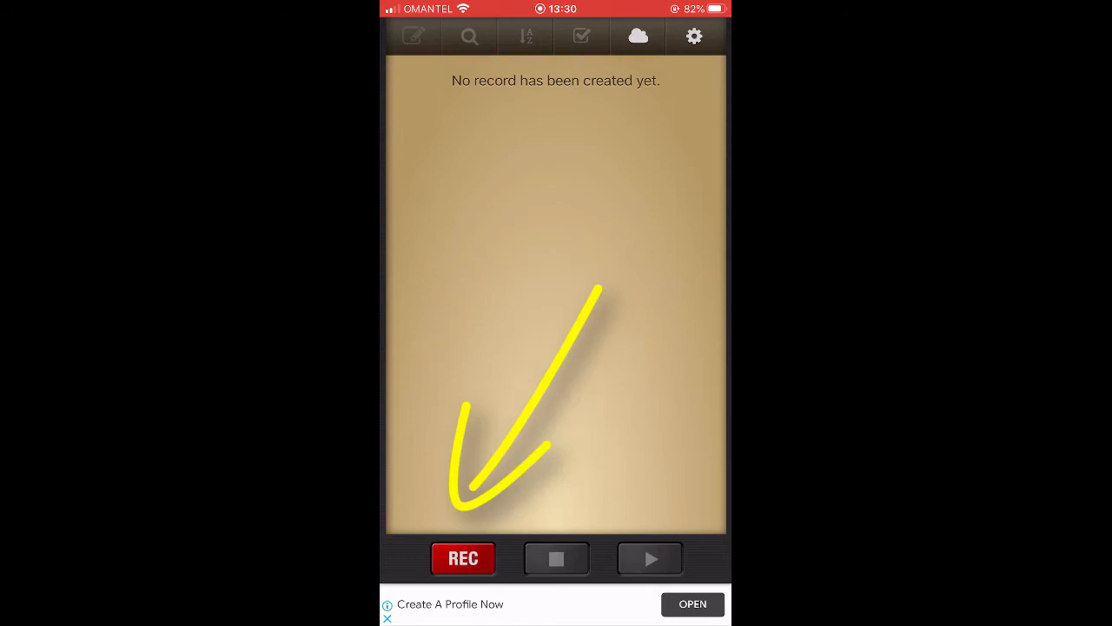
- Start a new recording with Record Format set to MP3 in the Advanced settings
left_click(463, 558)
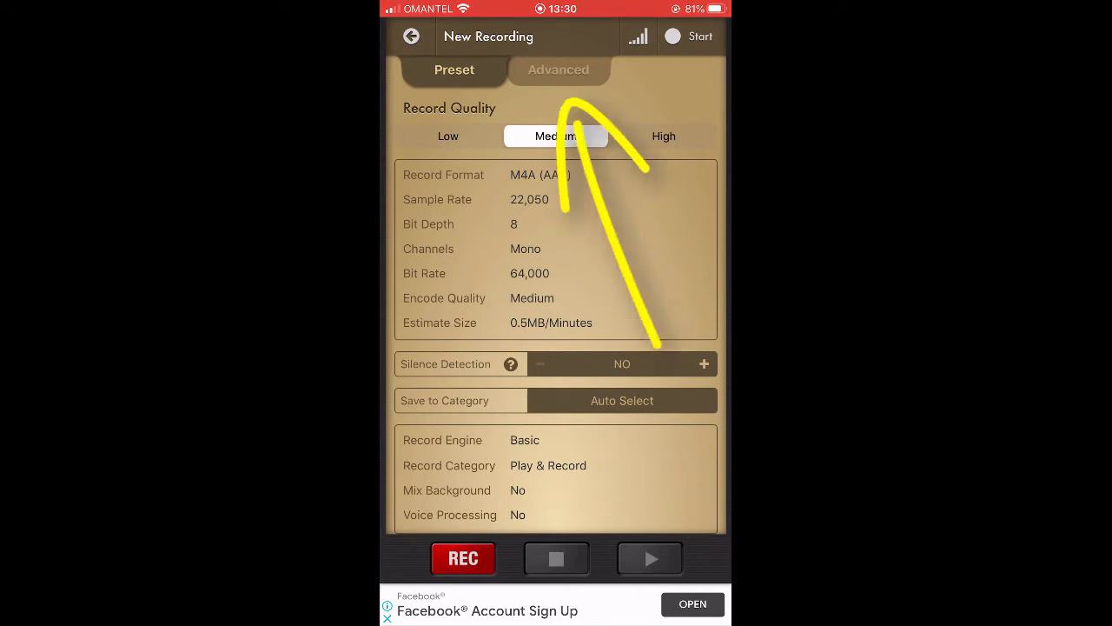
left_click(559, 70)
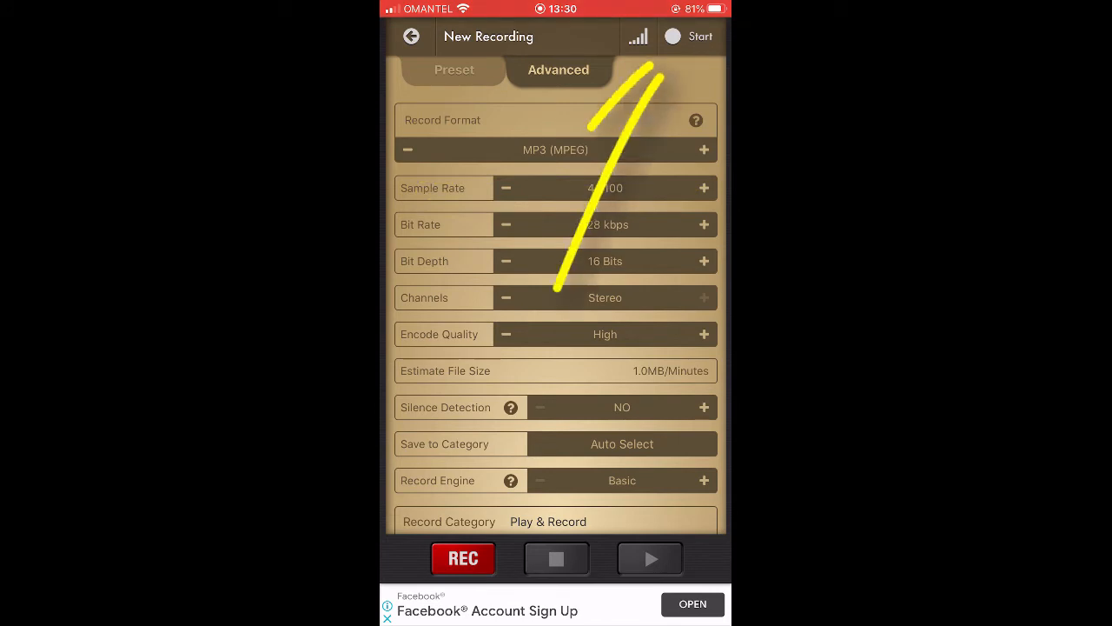
left_click(462, 558)
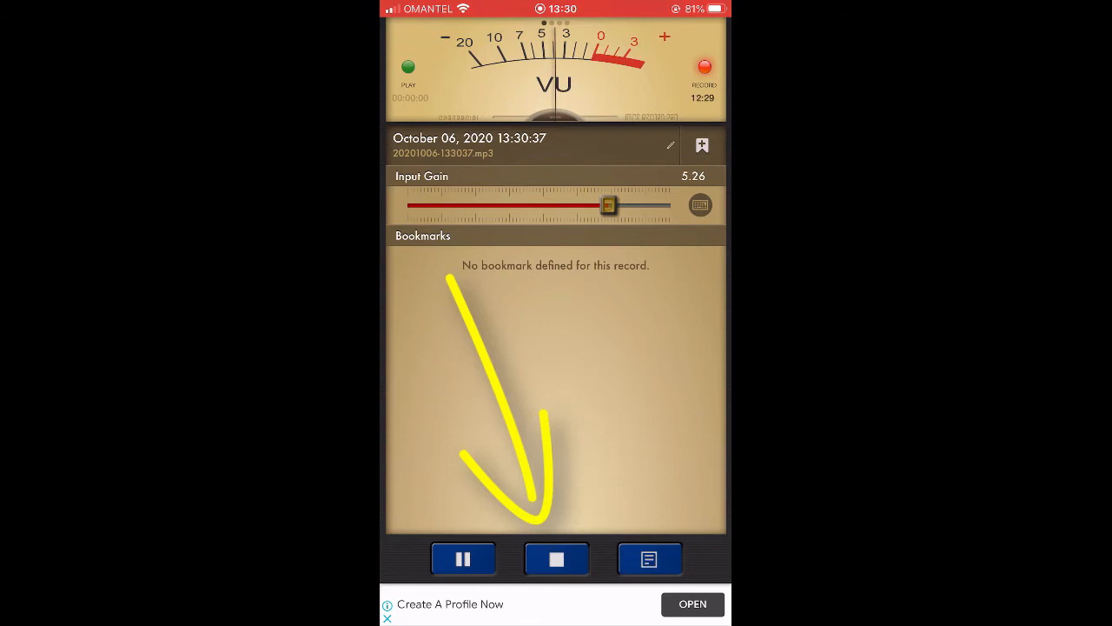
- Stop the recording and rename it, file name included, to 'Speaking assignment week 5'
left_click(557, 557)
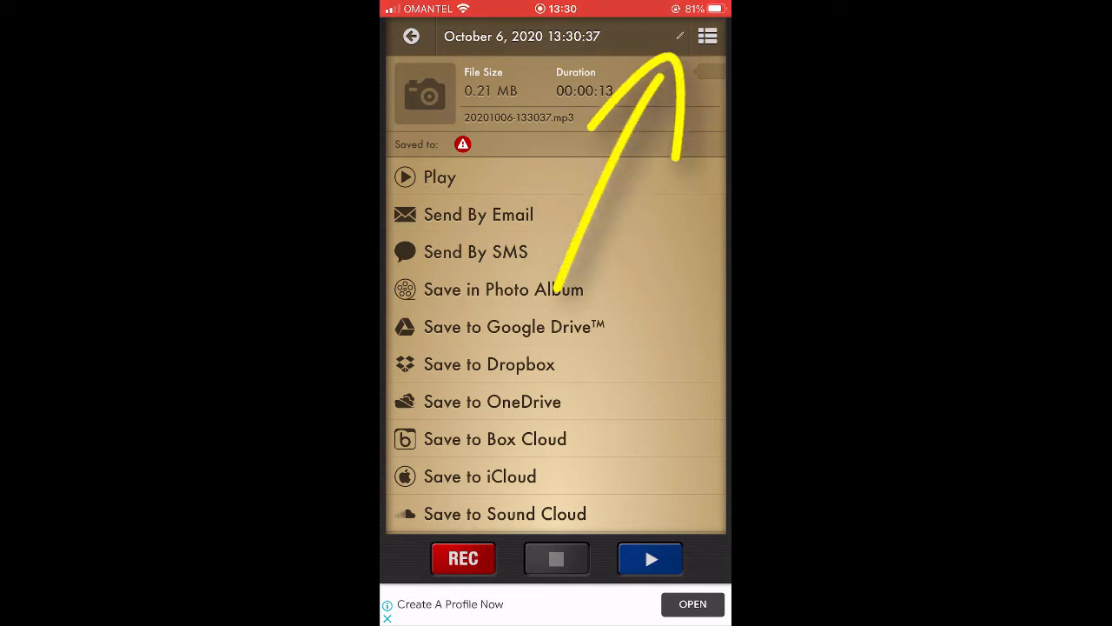
left_click(680, 37)
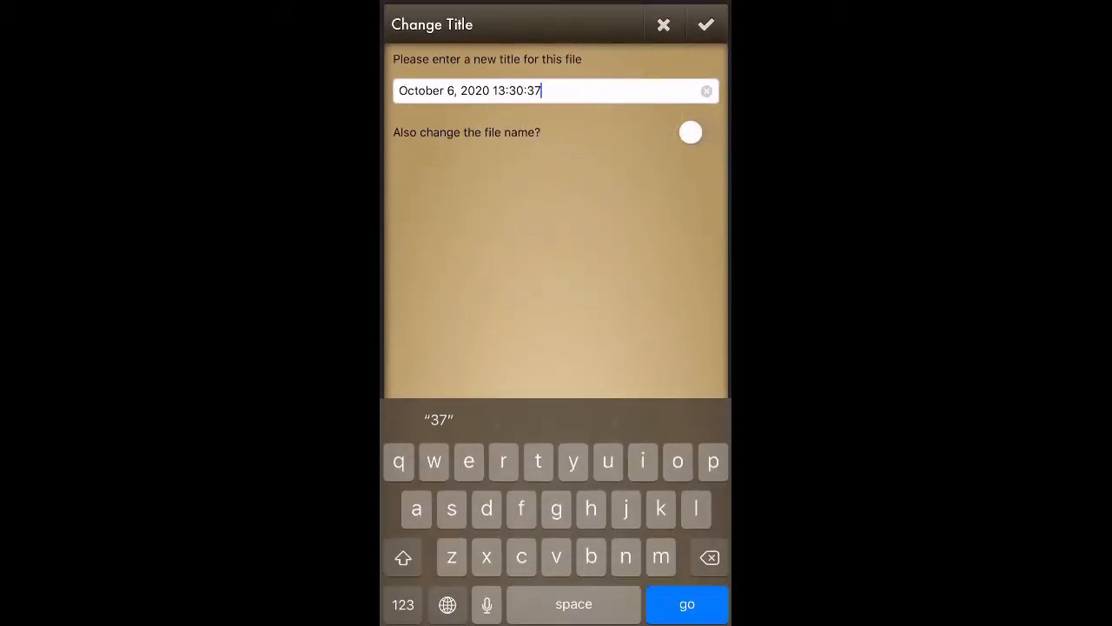
left_click(705, 91)
type("Speaking assig")
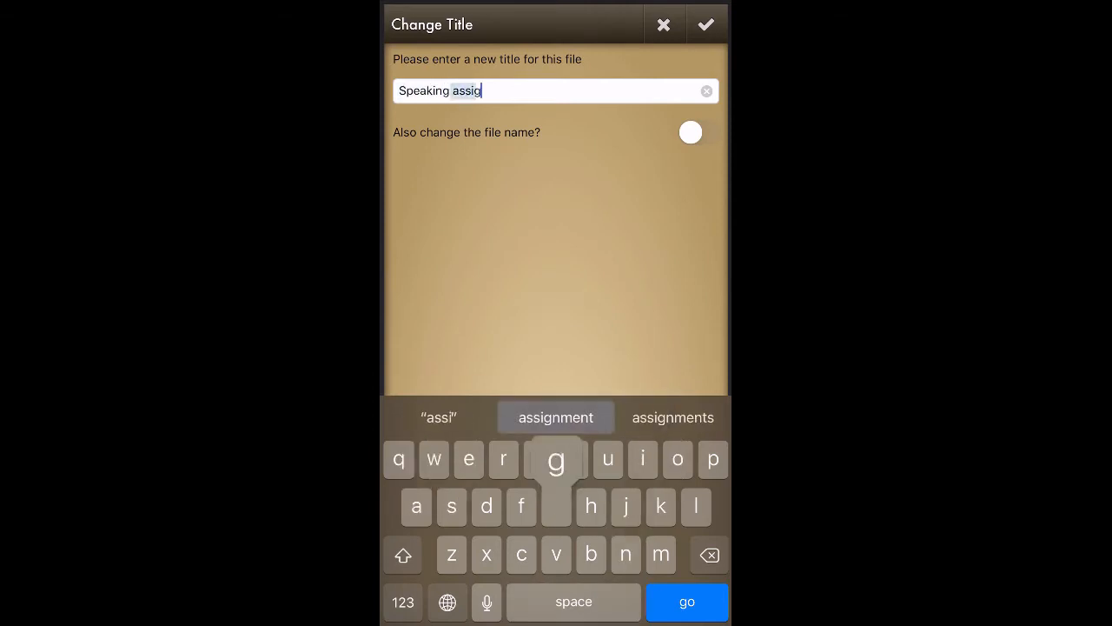
left_click(556, 417)
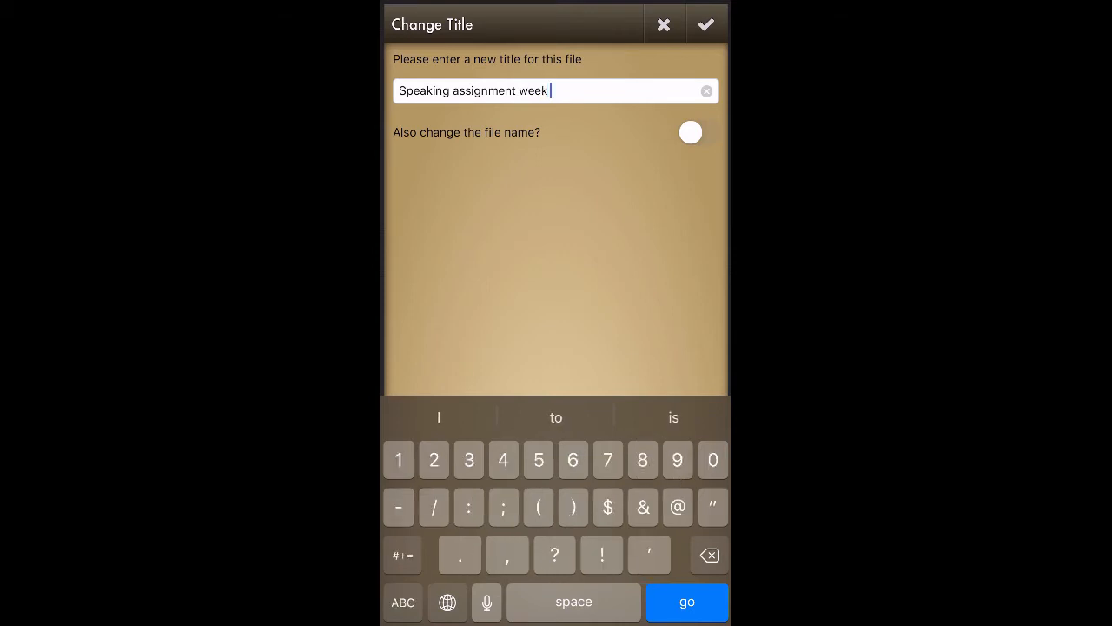
left_click(539, 459)
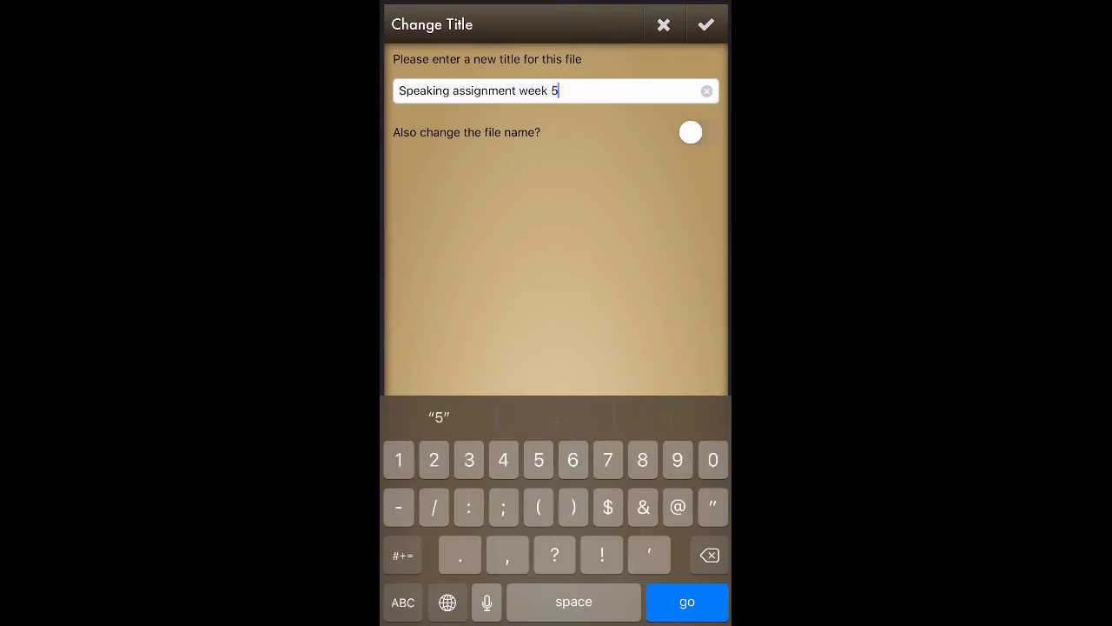
left_click(690, 132)
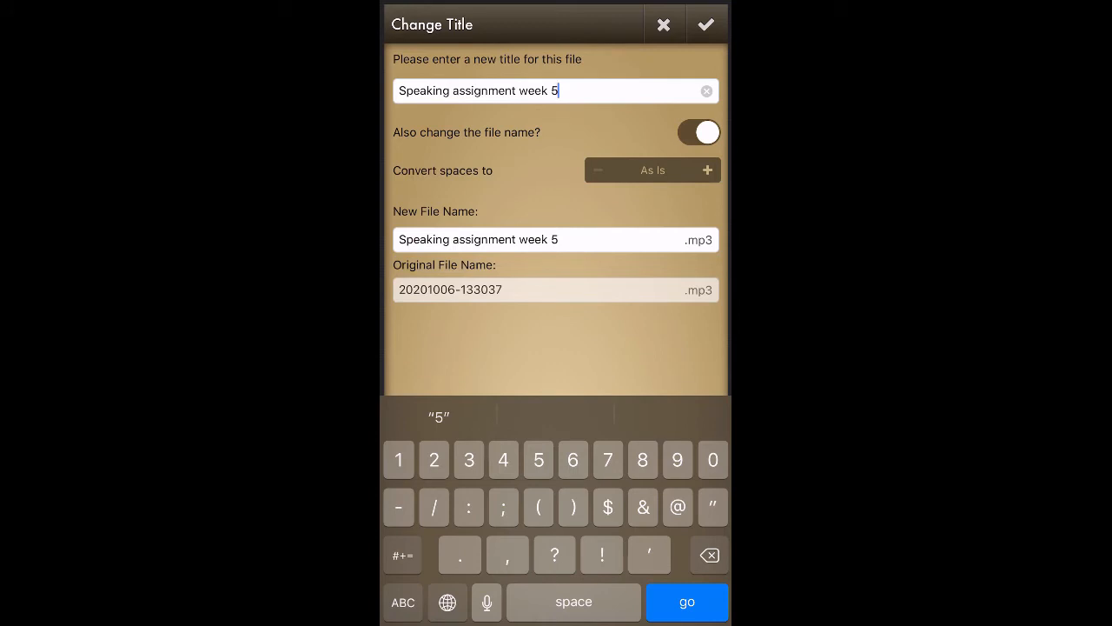
left_click(706, 24)
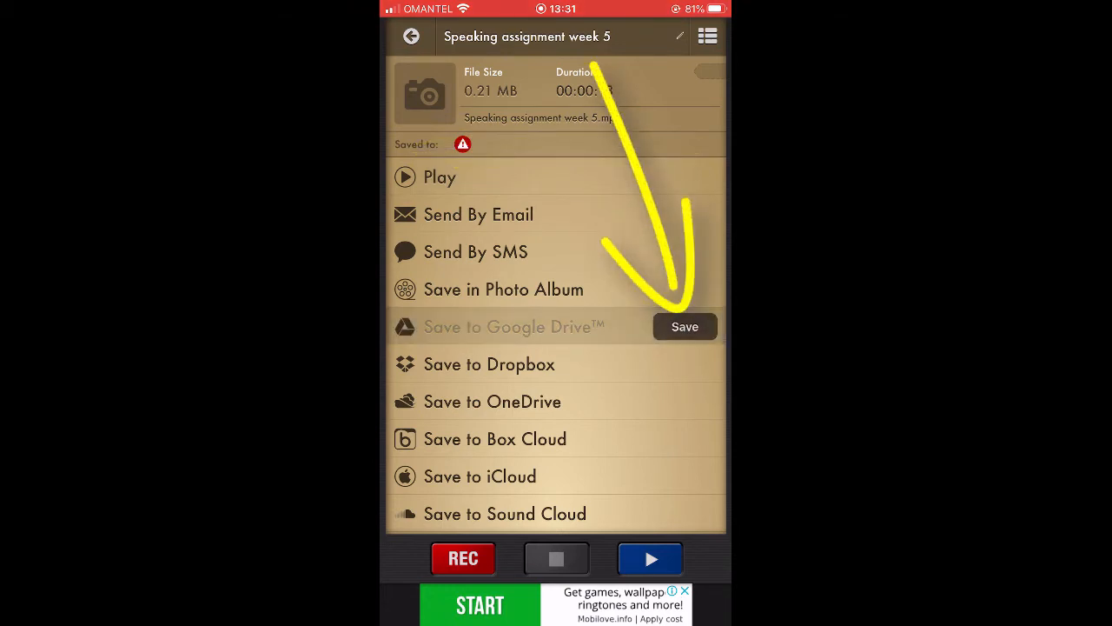
- Upload the MP3 recording to Google Drive and dismiss the success message
left_click(684, 326)
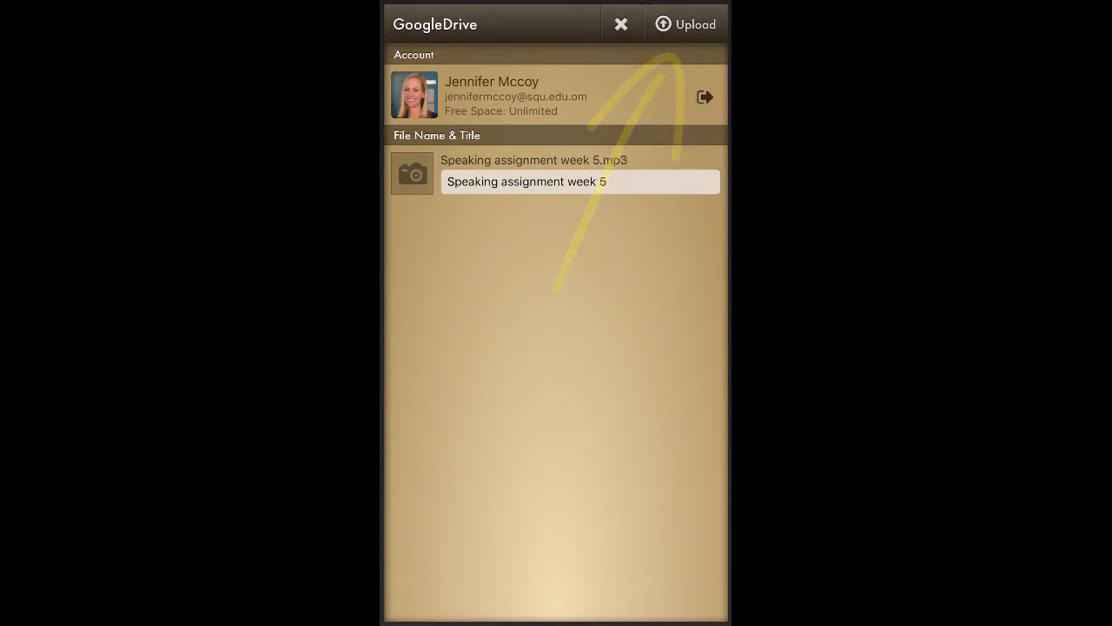
left_click(685, 25)
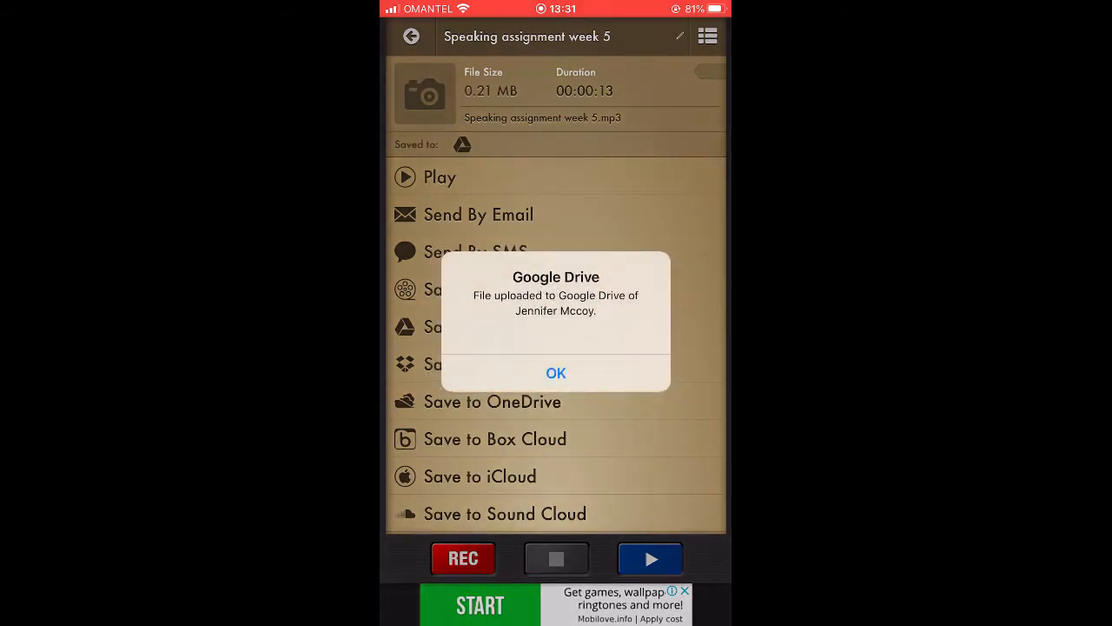
left_click(556, 372)
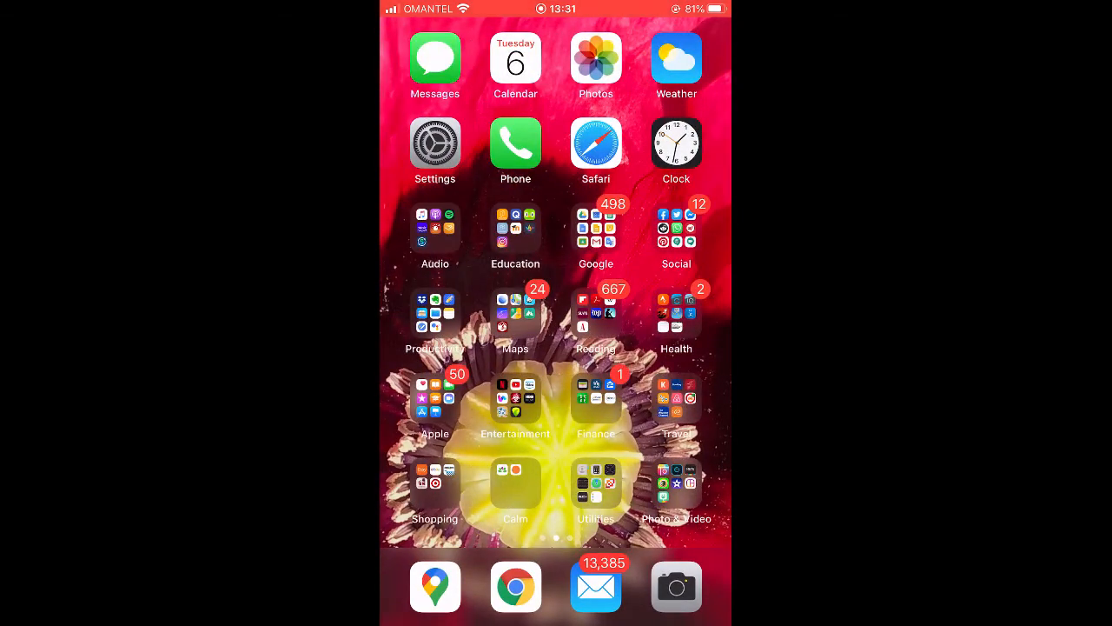
- Unlock Google Drive and search it for 'Speaking assignment week 5'
left_click(596, 229)
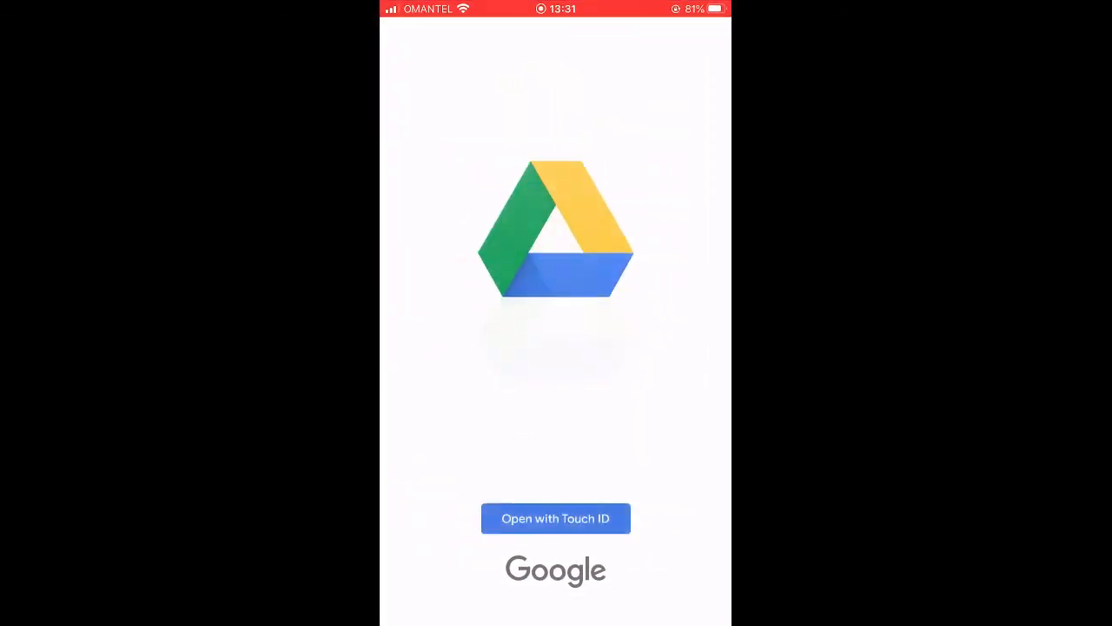
left_click(556, 517)
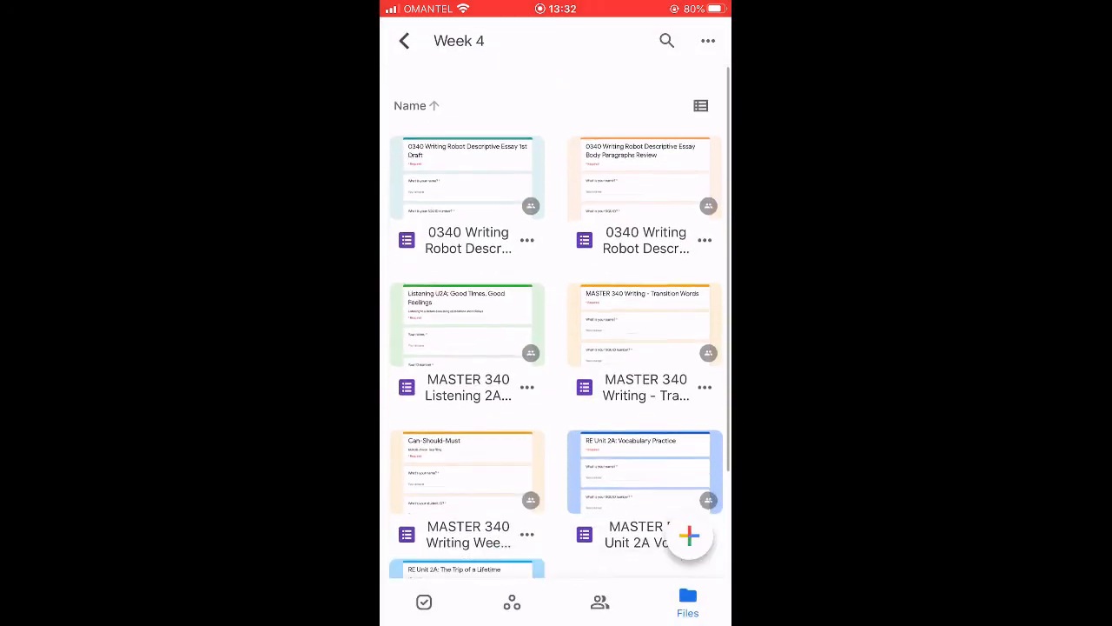
left_click(668, 40)
type("Speaking assignment wee")
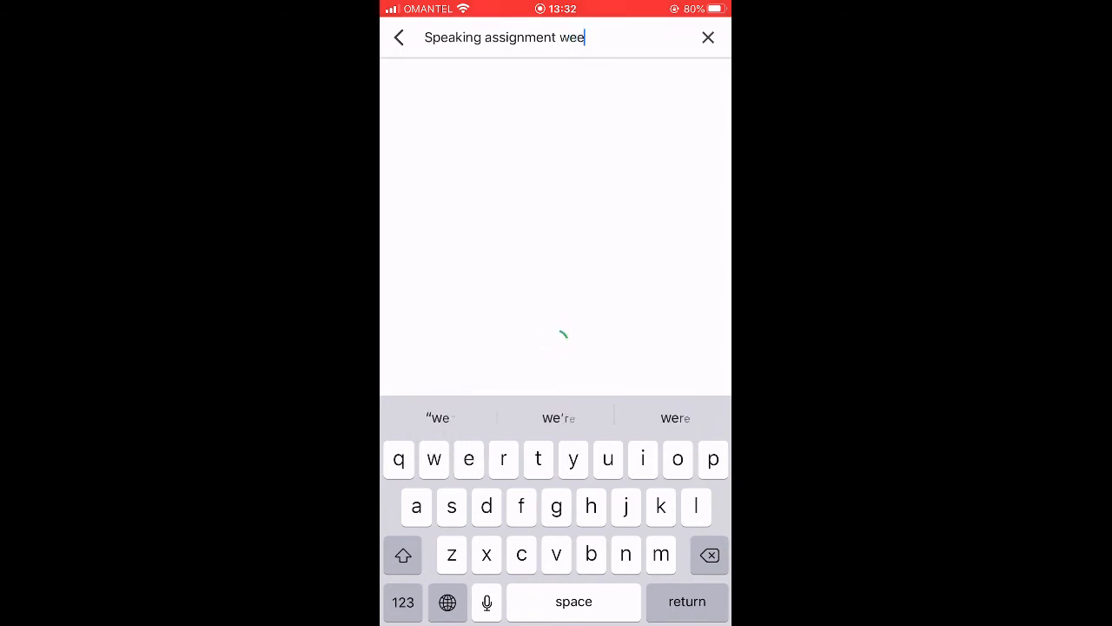
type("k 5")
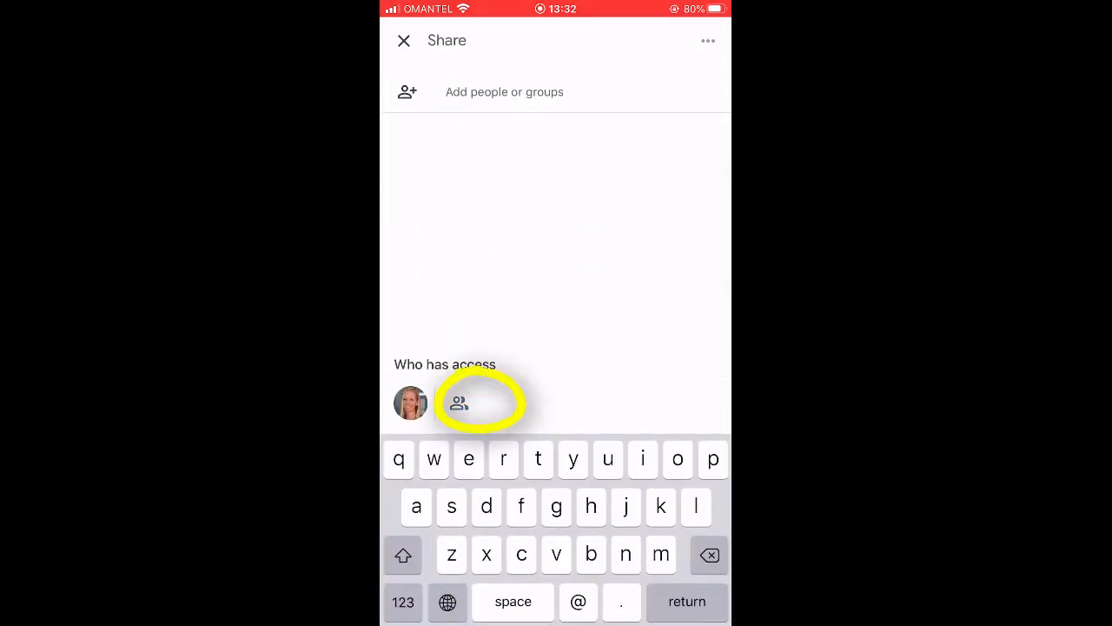
- Change the recording's link access so anyone with the link is a Viewer
left_click(459, 401)
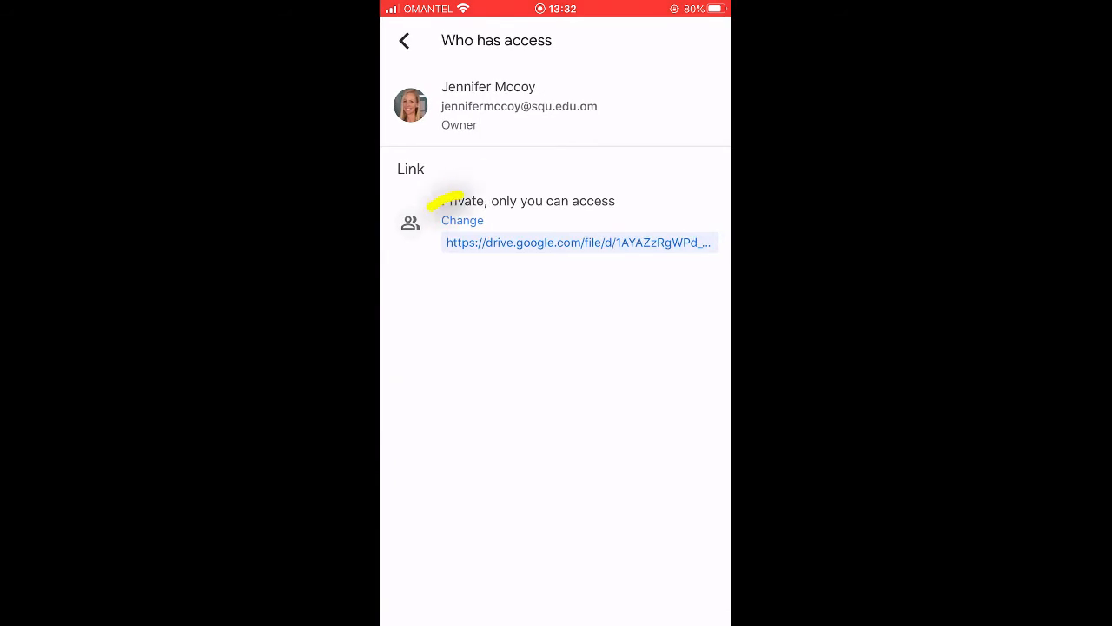
left_click(463, 219)
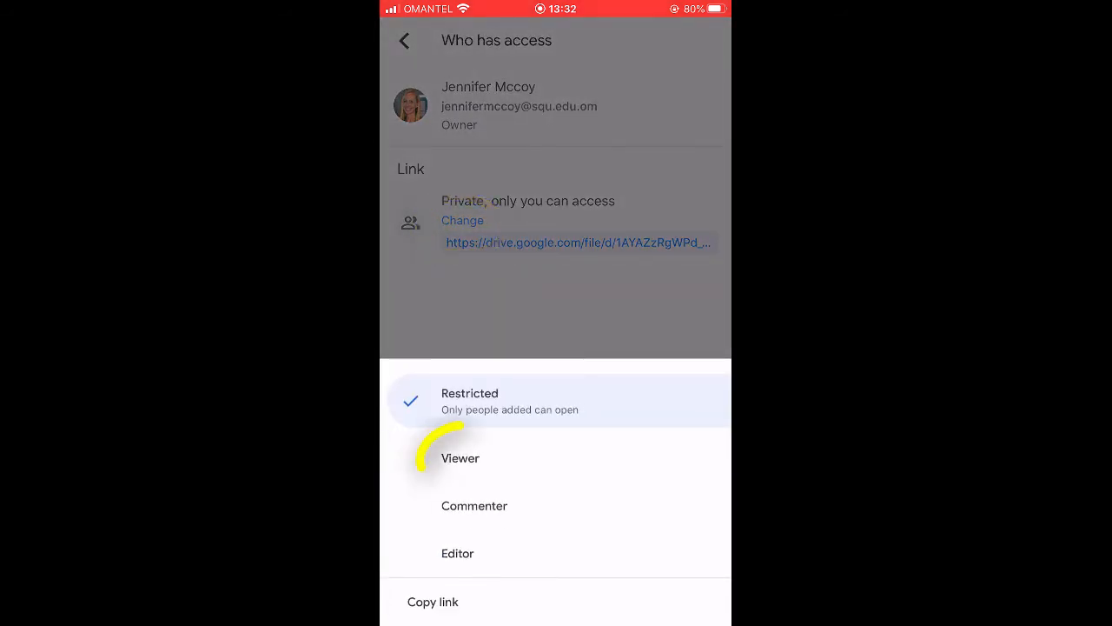
left_click(469, 400)
type("Speaking assignment week 5")
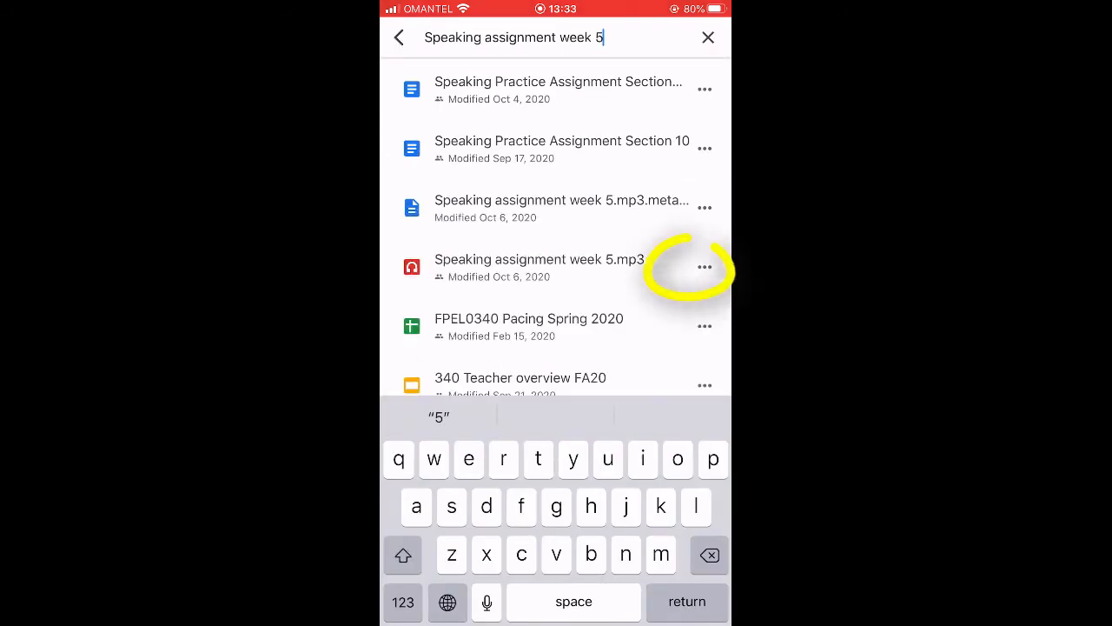
- Copy the shareable link of Speaking assignment week 5.mp3 from its options menu
left_click(706, 267)
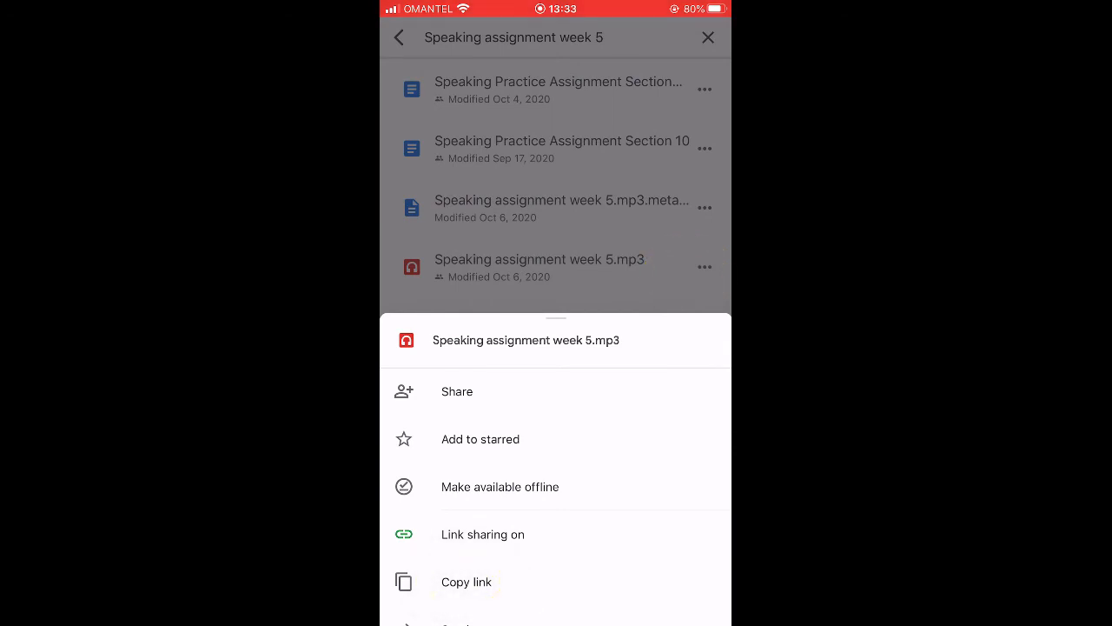
left_click(466, 581)
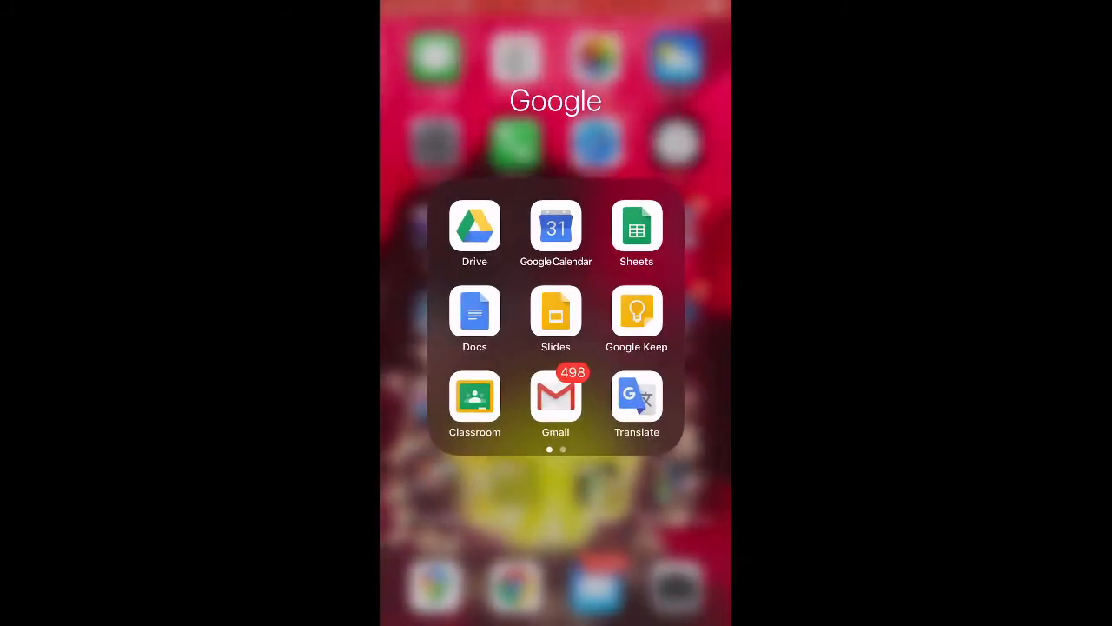
- Add a Title and body slide titled 'Jennifer Week 5' with body text 'This is my speaking'
left_click(557, 310)
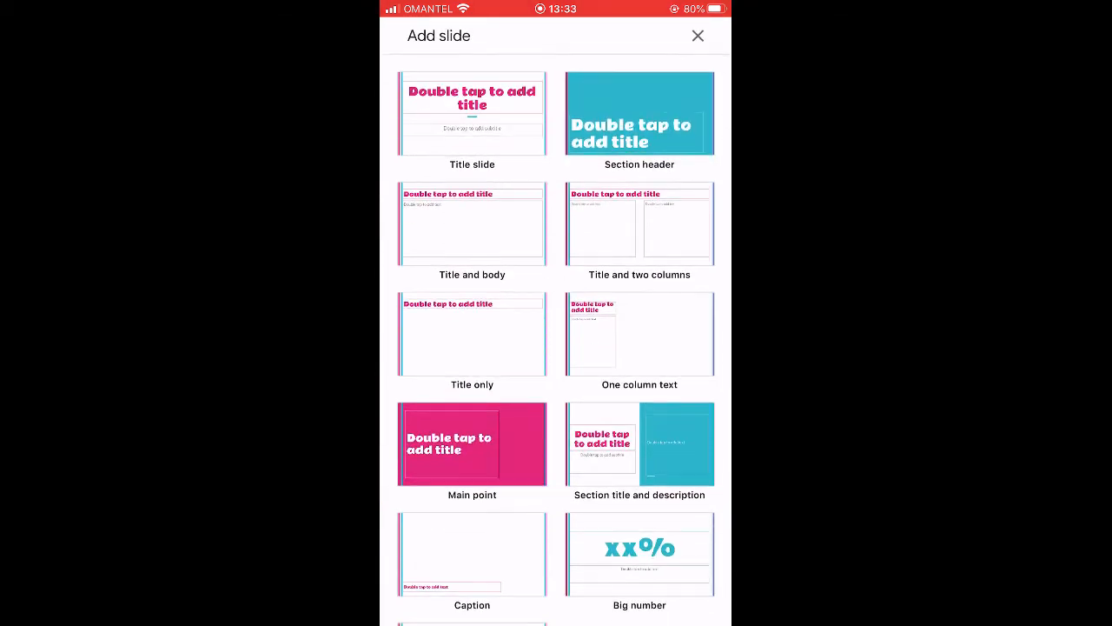
left_click(473, 224)
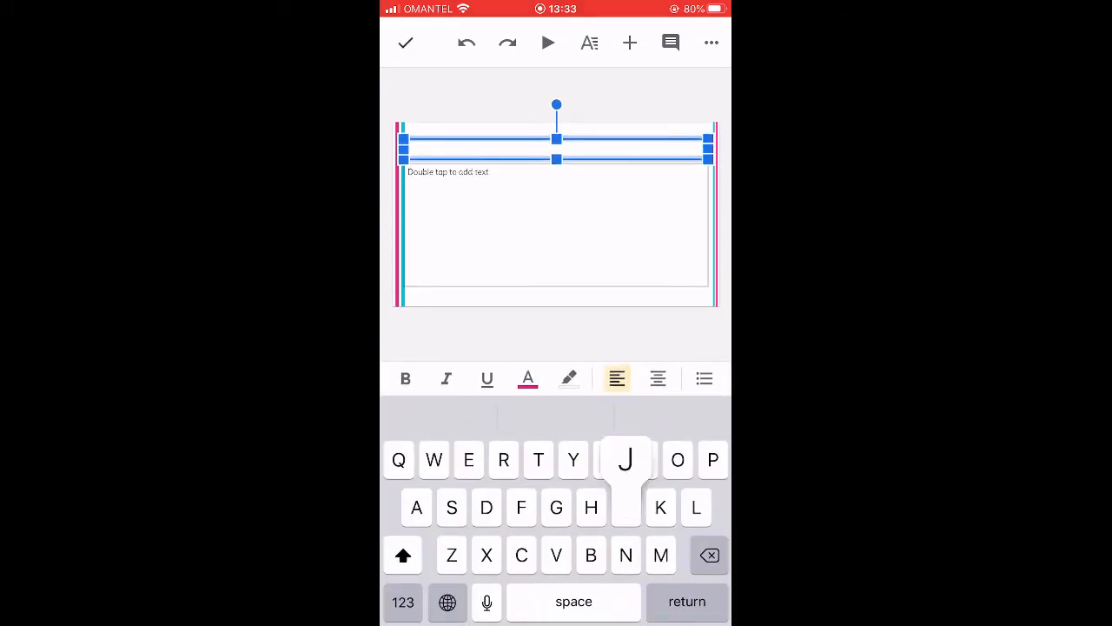
type("Jennifer")
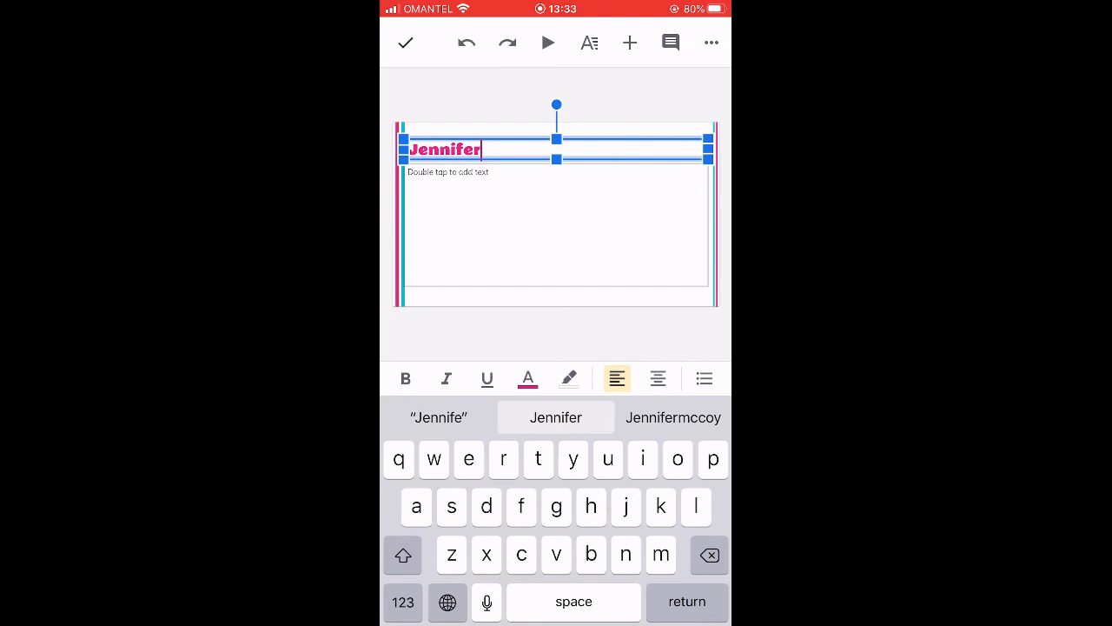
type("Week 5")
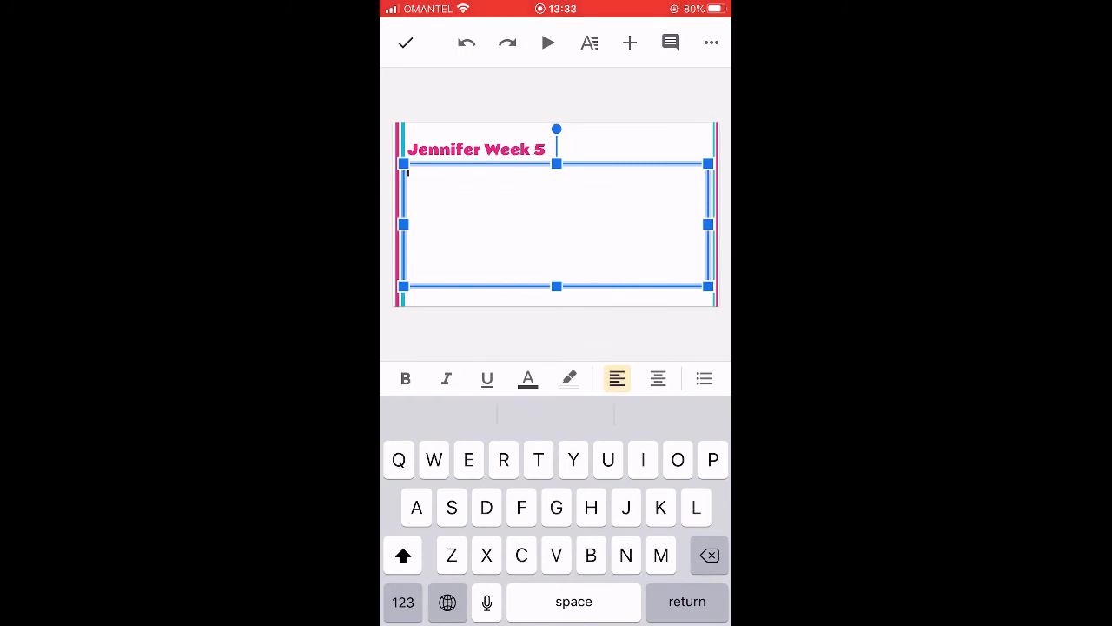
type("This")
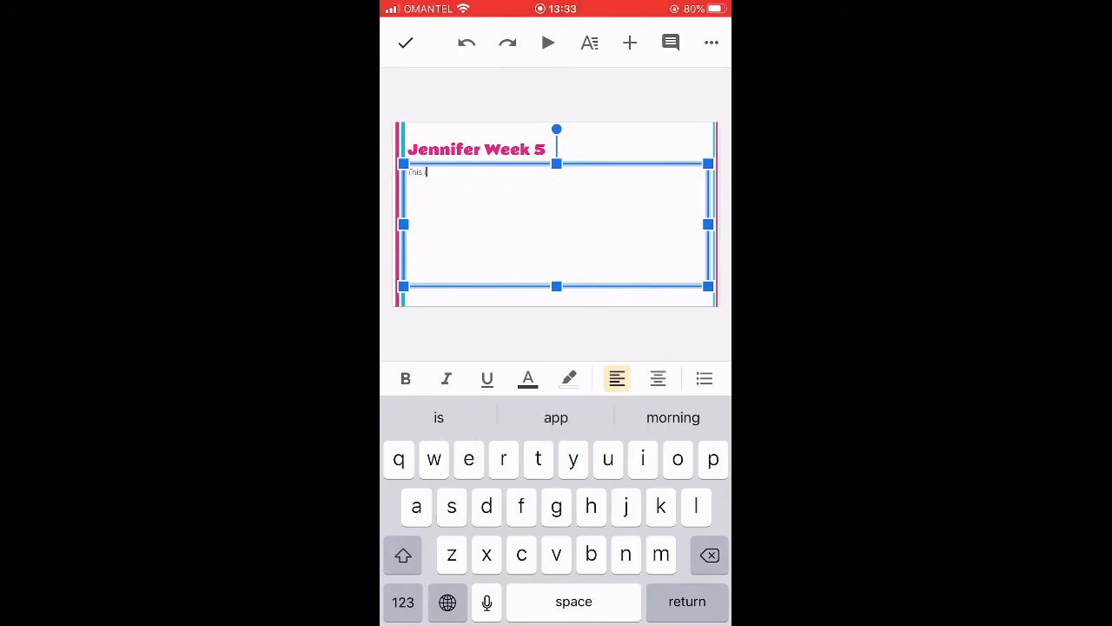
type("is my speaking")
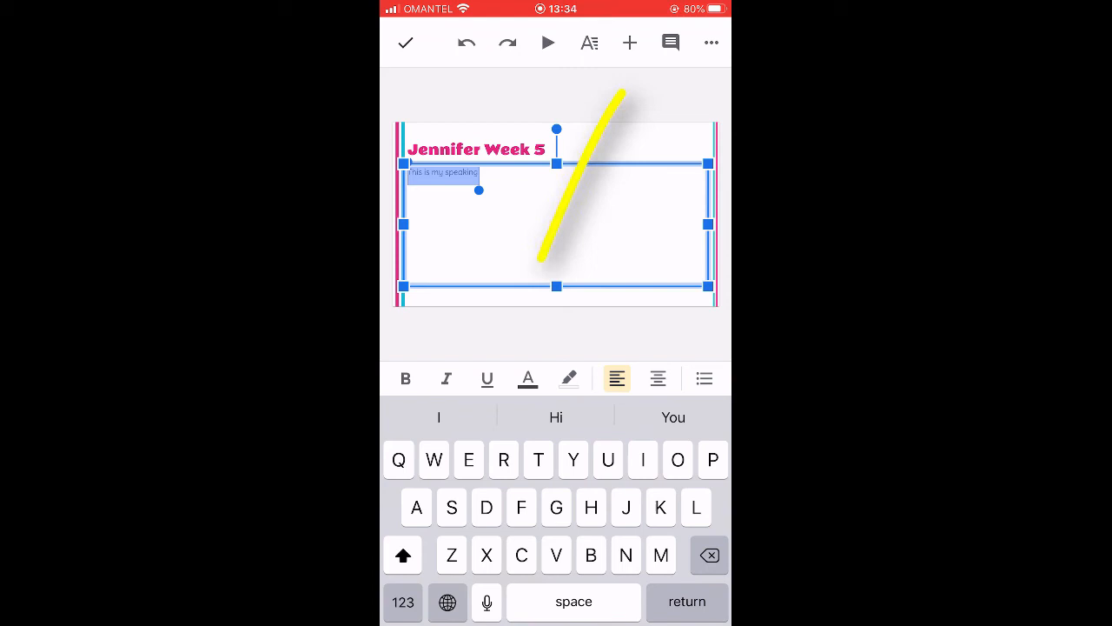
- Hyperlink the body text 'This is my speaking' to the copied Drive recording URL
left_click(629, 42)
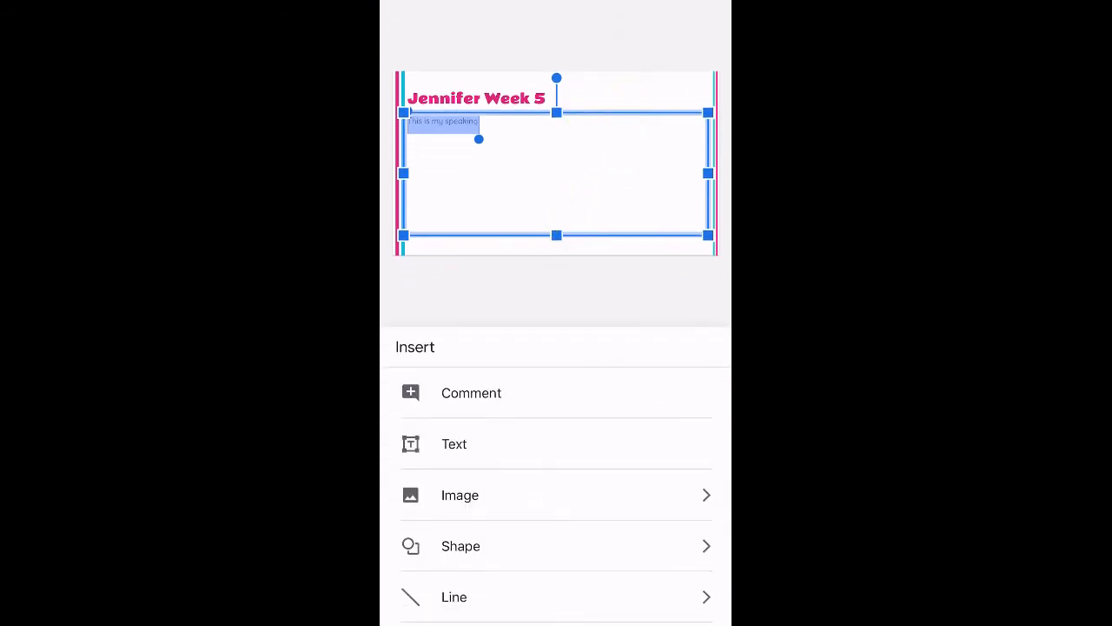
scroll("down", 3)
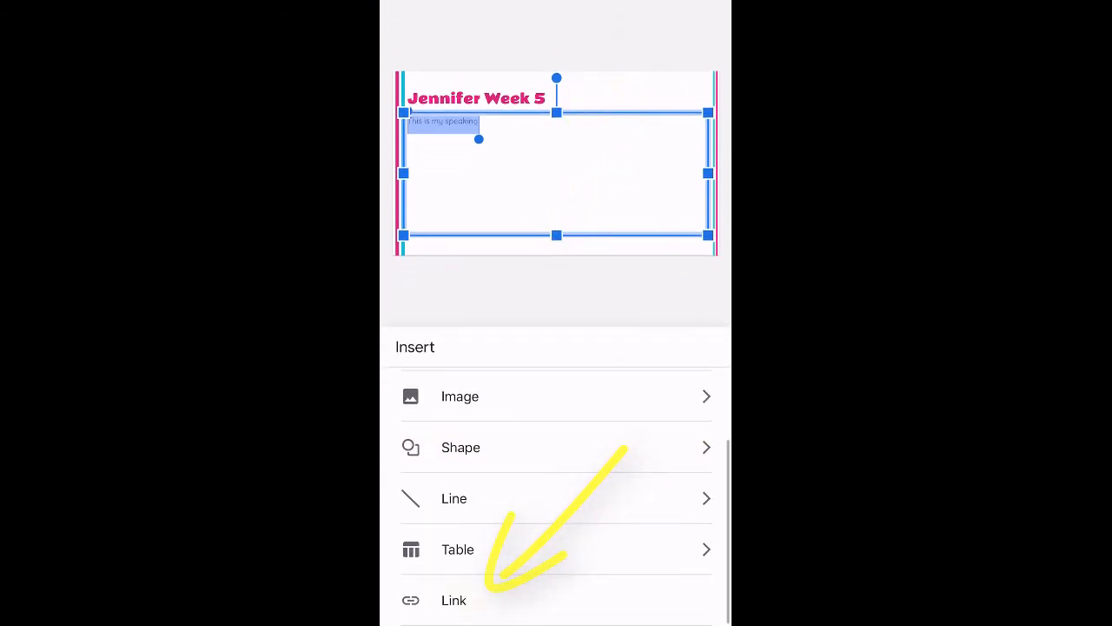
left_click(453, 600)
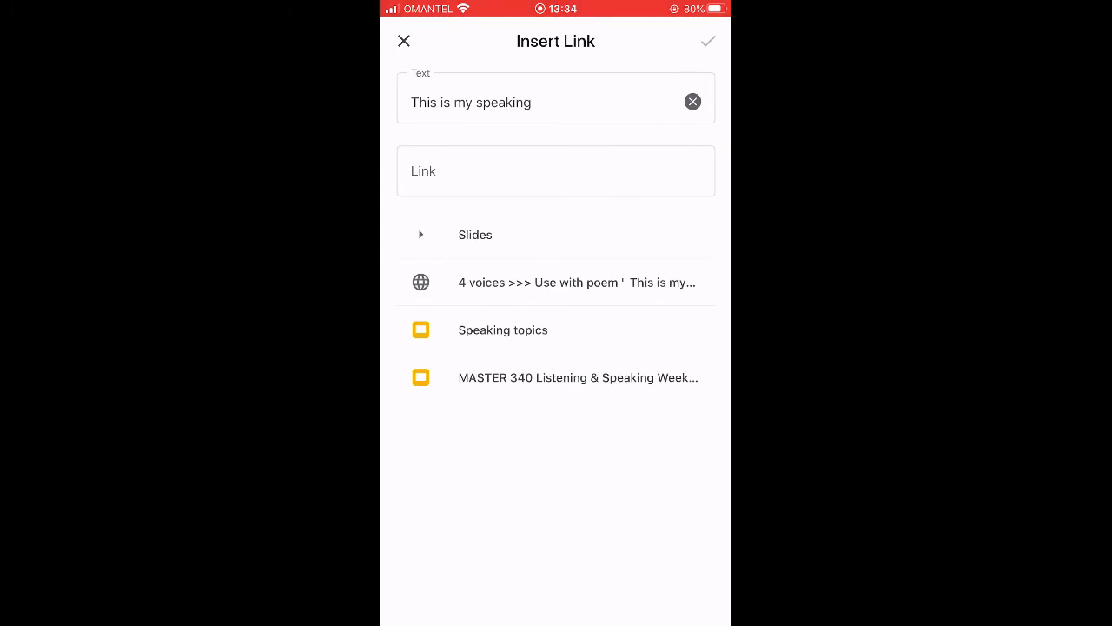
left_click(556, 171)
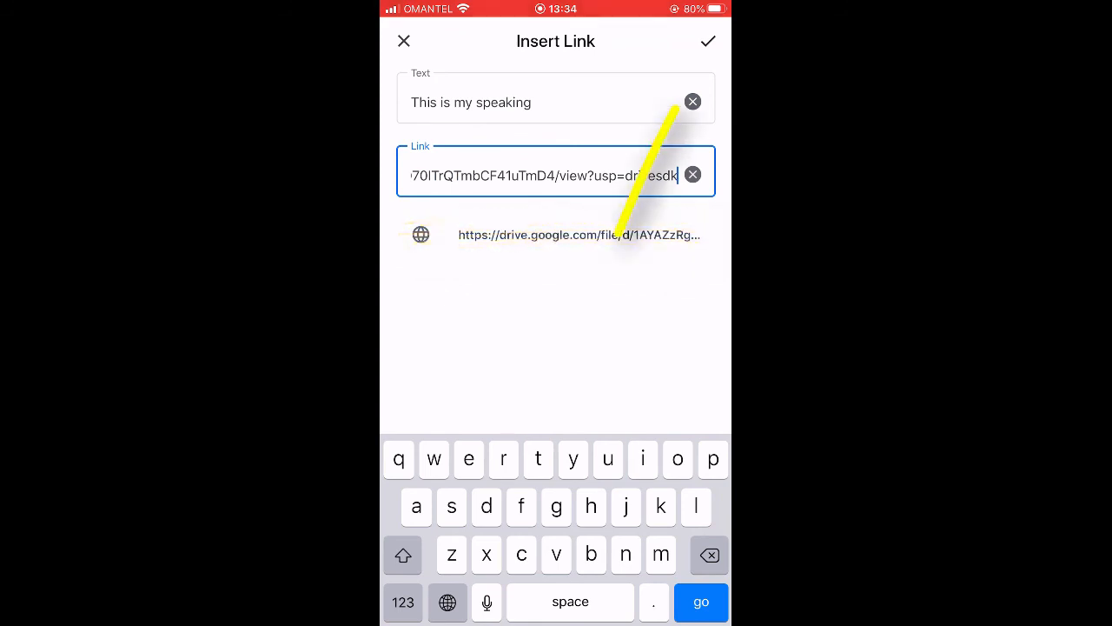
left_click(709, 42)
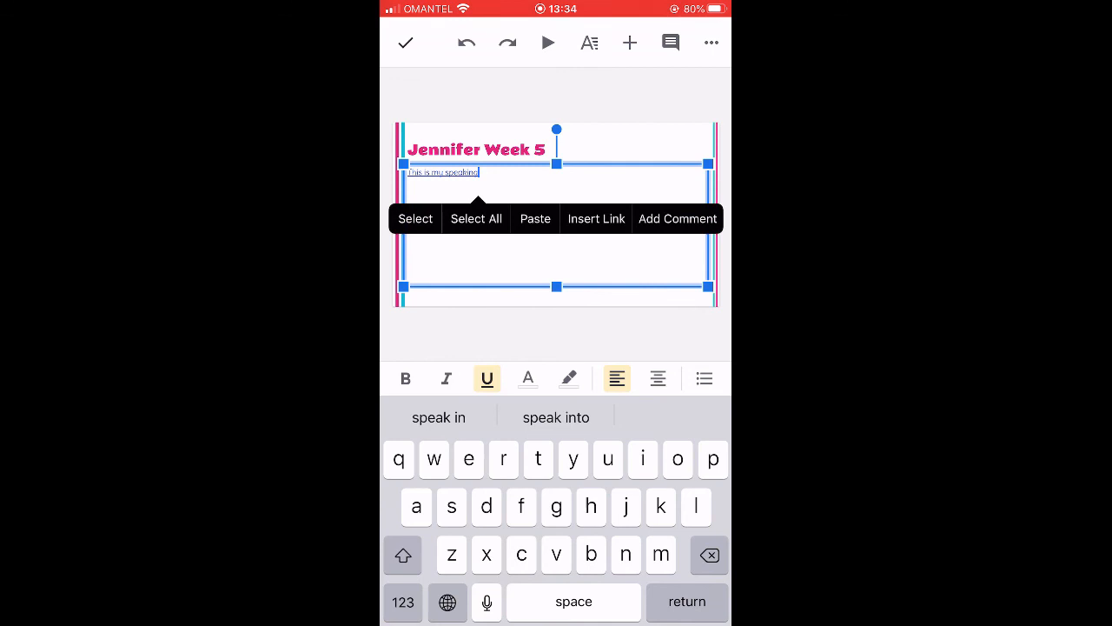
left_click(405, 41)
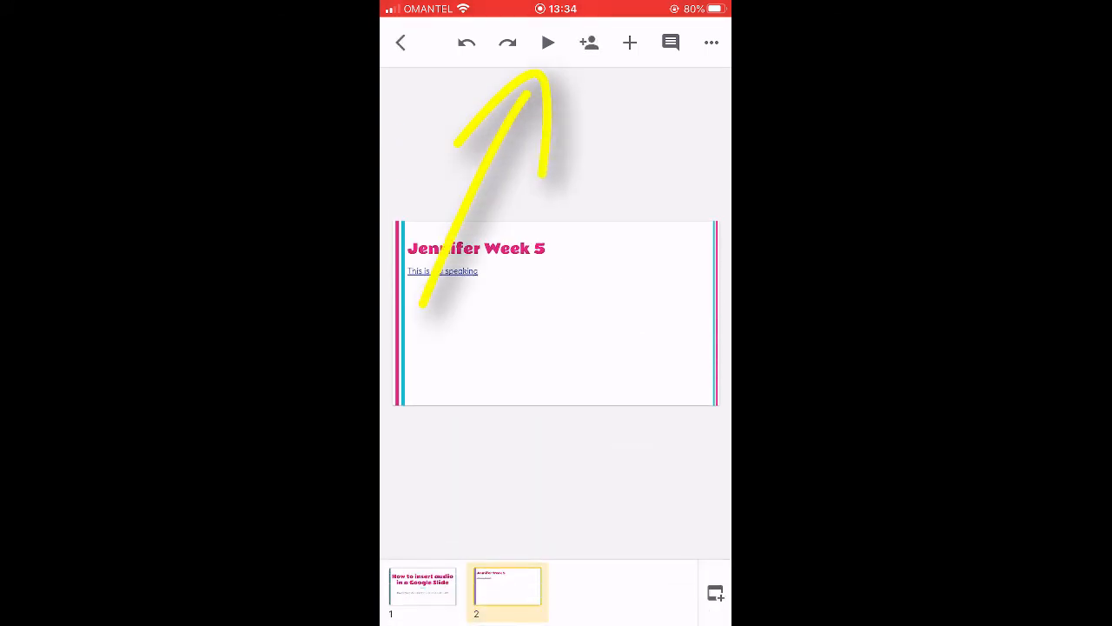
left_click(547, 42)
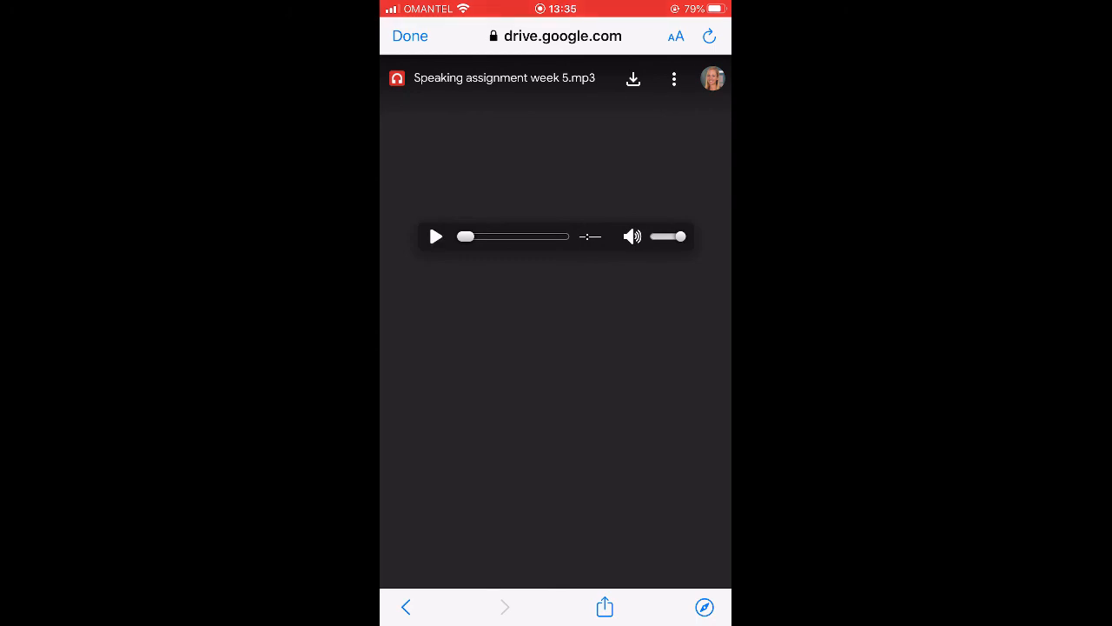
left_click(410, 35)
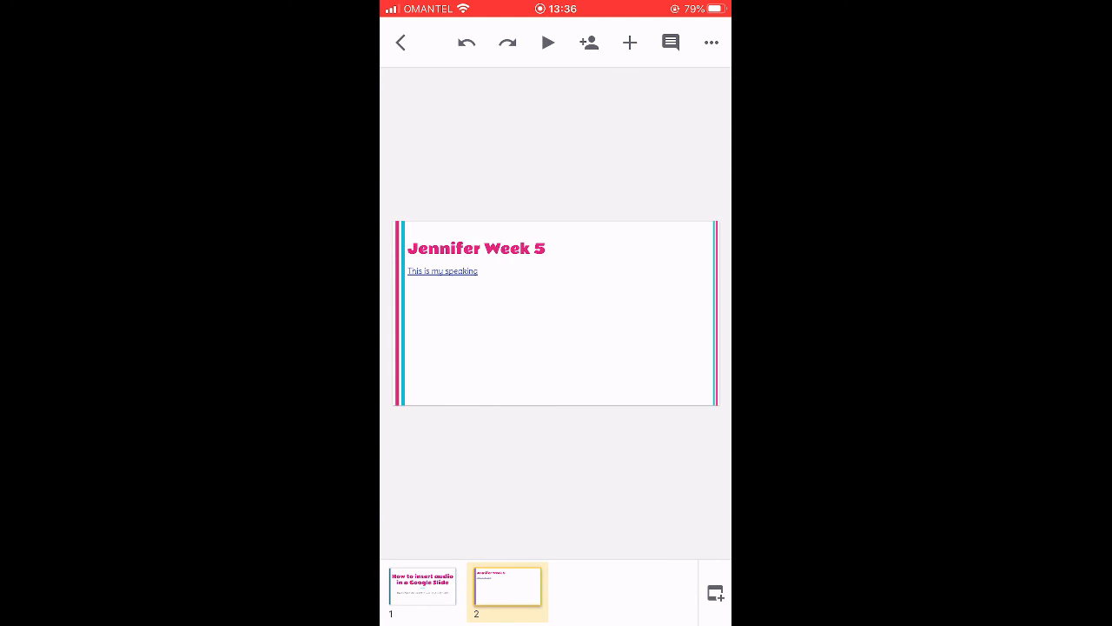